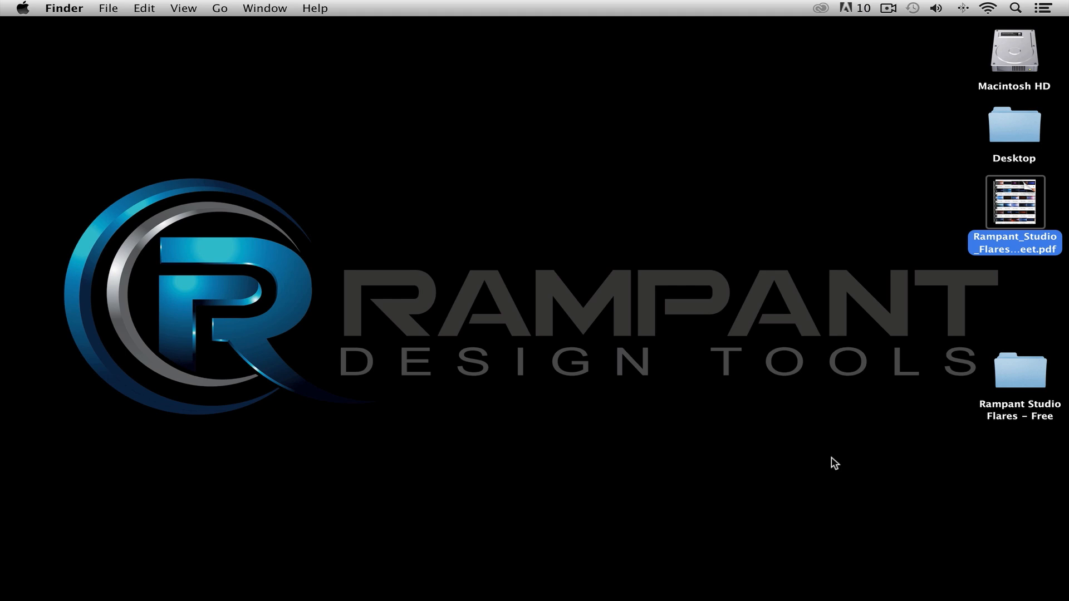
# Open the Rampant Studio Flares contact sheet PDF and scroll through the Flares_###.jpg thumbnails.
pyautogui.doubleClick(1015, 203)
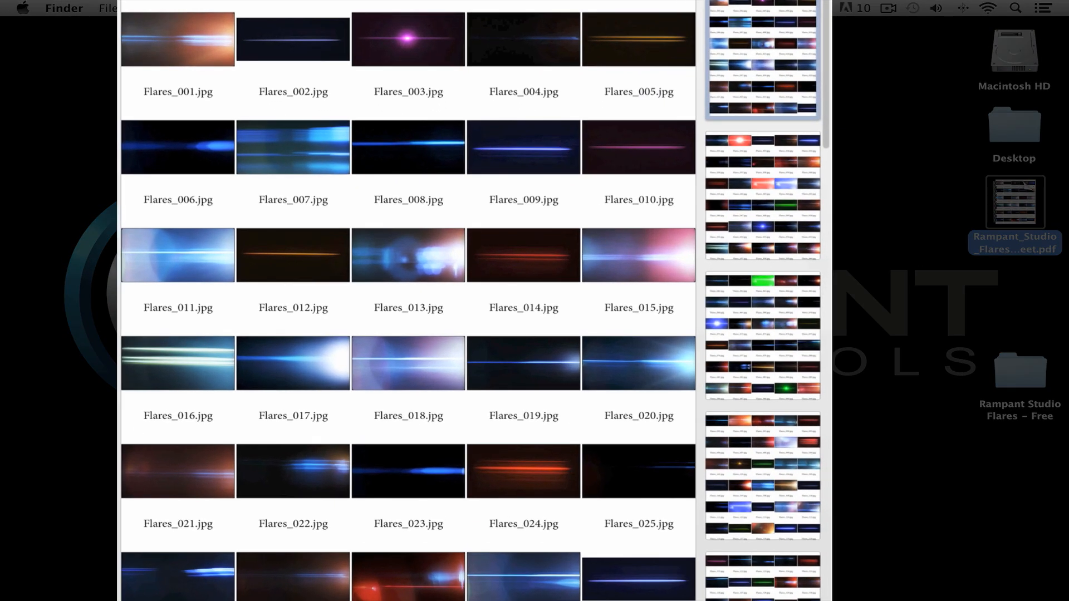
pyautogui.moveTo(518, 518)
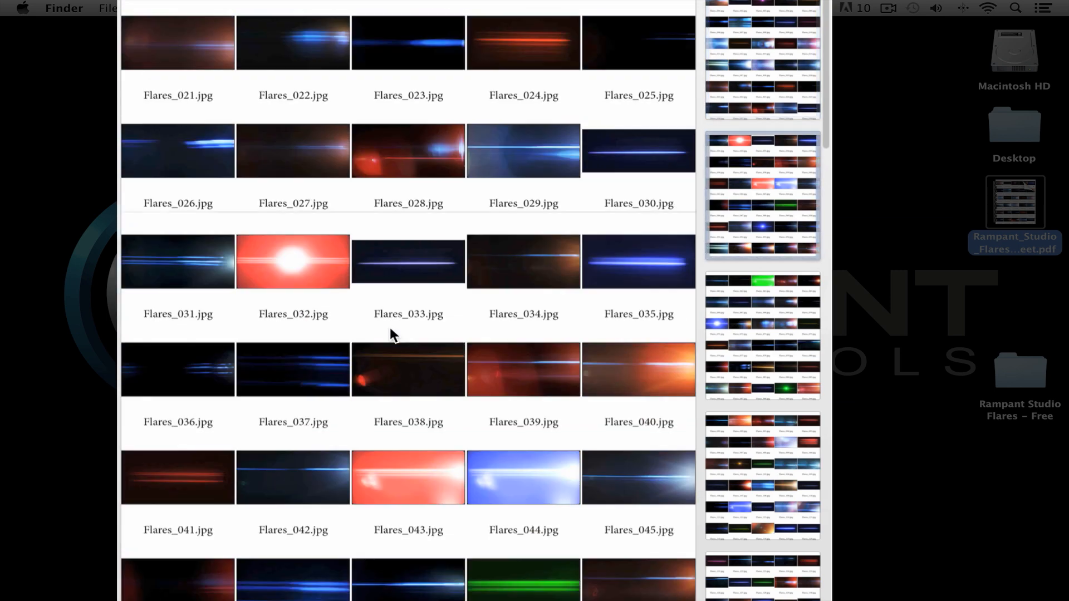
pyautogui.scroll(-3)
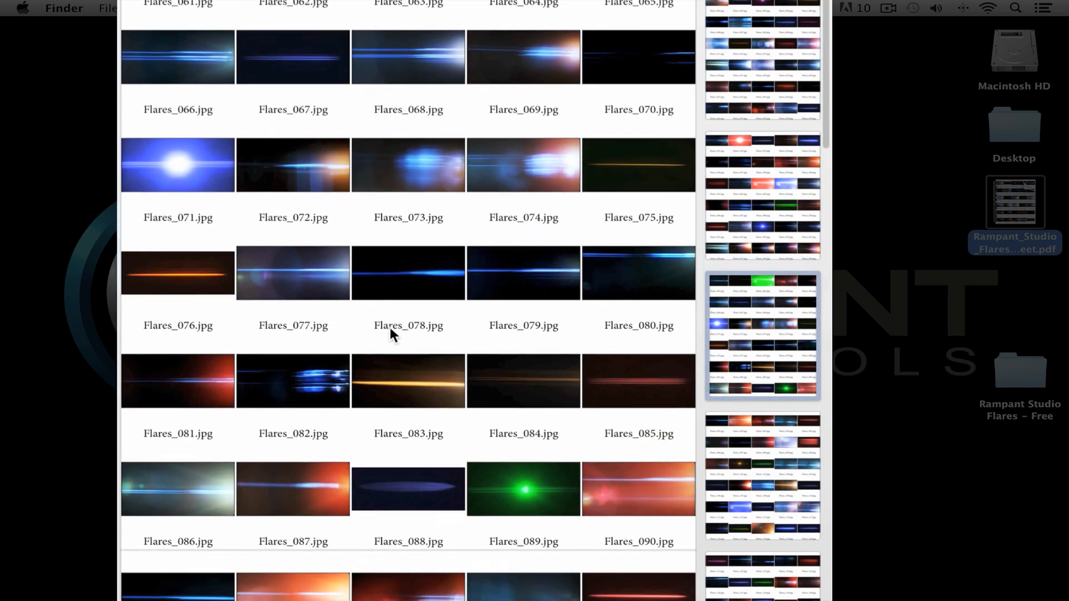
pyautogui.scroll(-3)
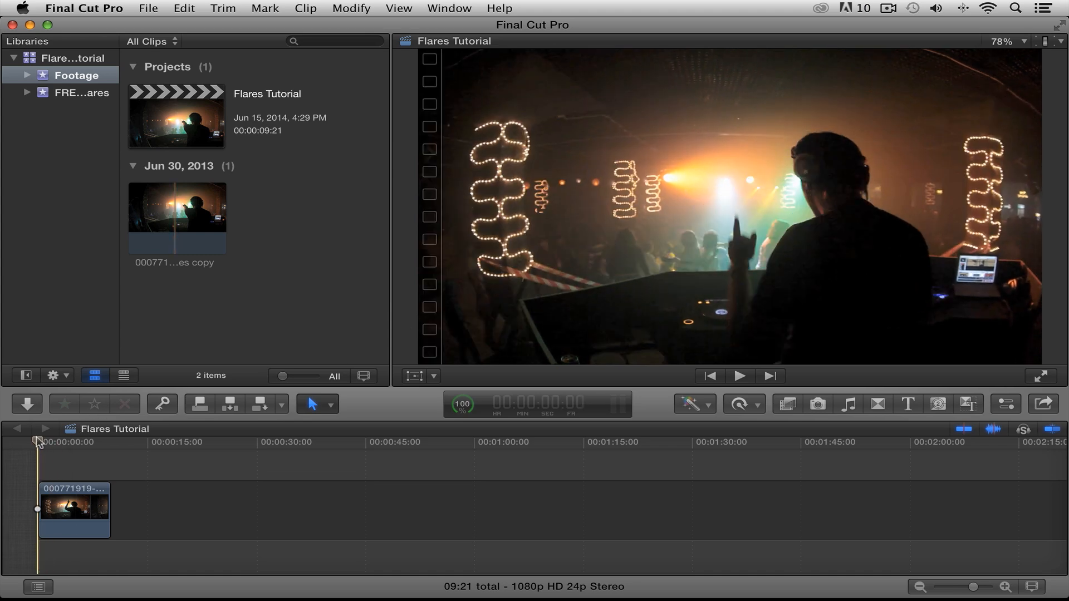
# Switch to Final Cut Pro and open the Flares Tutorial project from the Footage event.
pyautogui.click(740, 376)
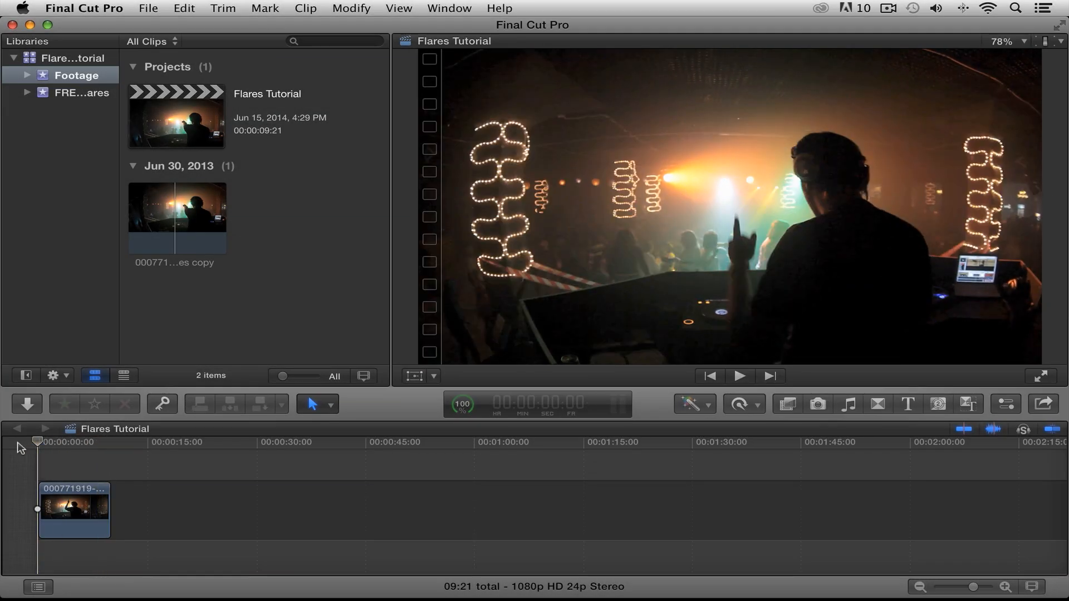
pyautogui.click(57, 91)
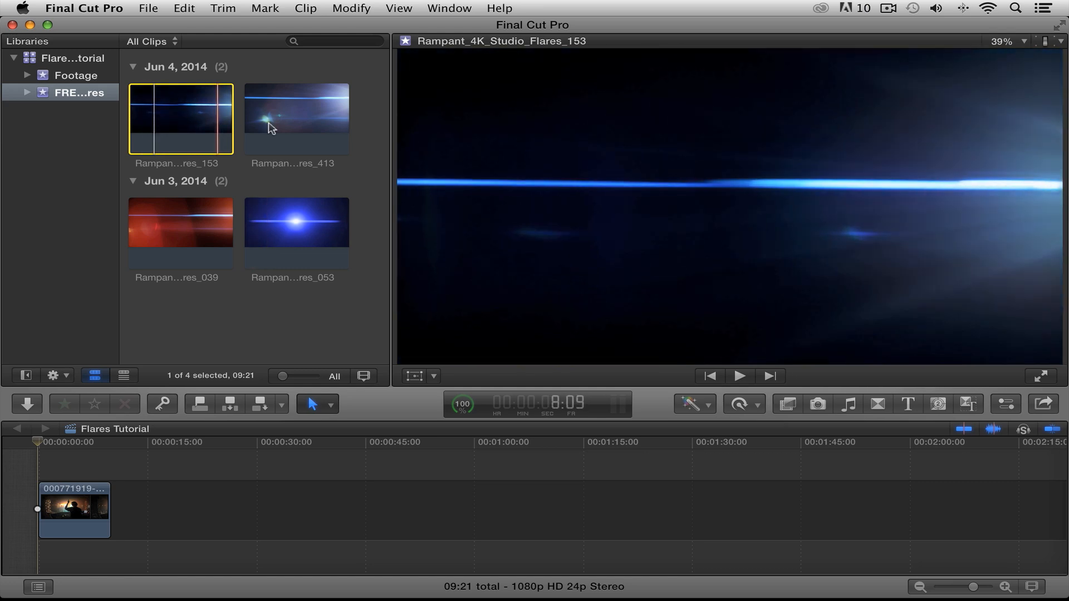
pyautogui.moveTo(154, 235)
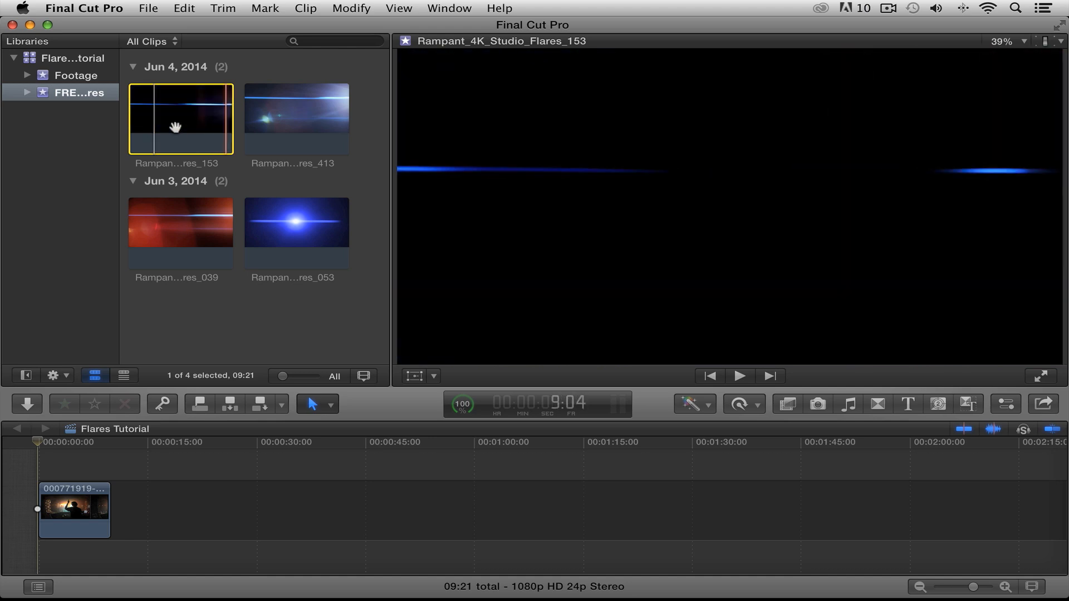
pyautogui.moveTo(166, 129)
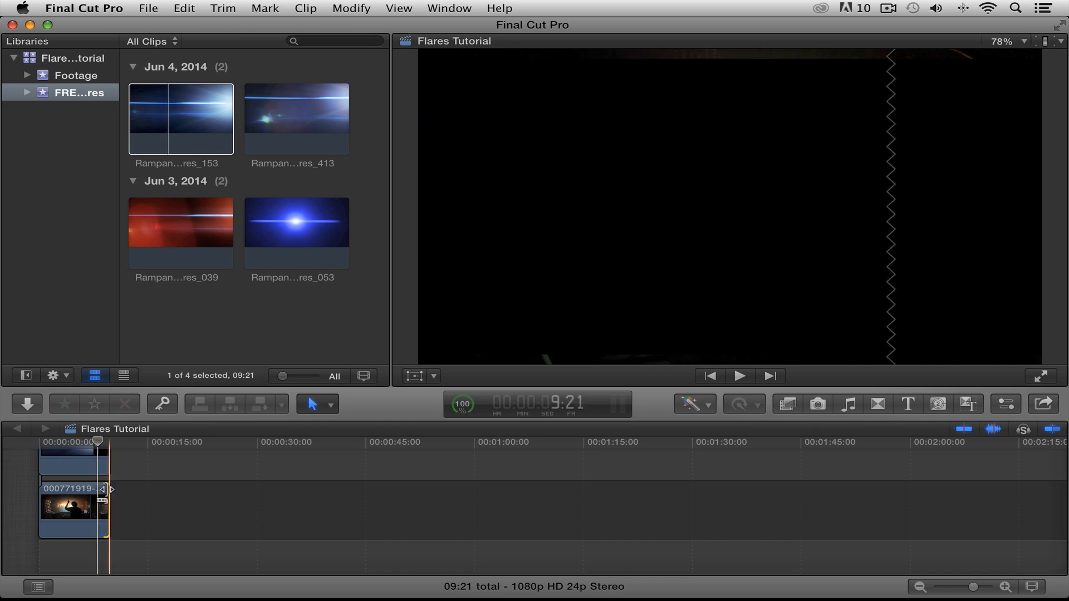
# Preview Rampant_4K_Studio_Flares_153 over the footage and return the playhead near the start.
pyautogui.click(99, 455)
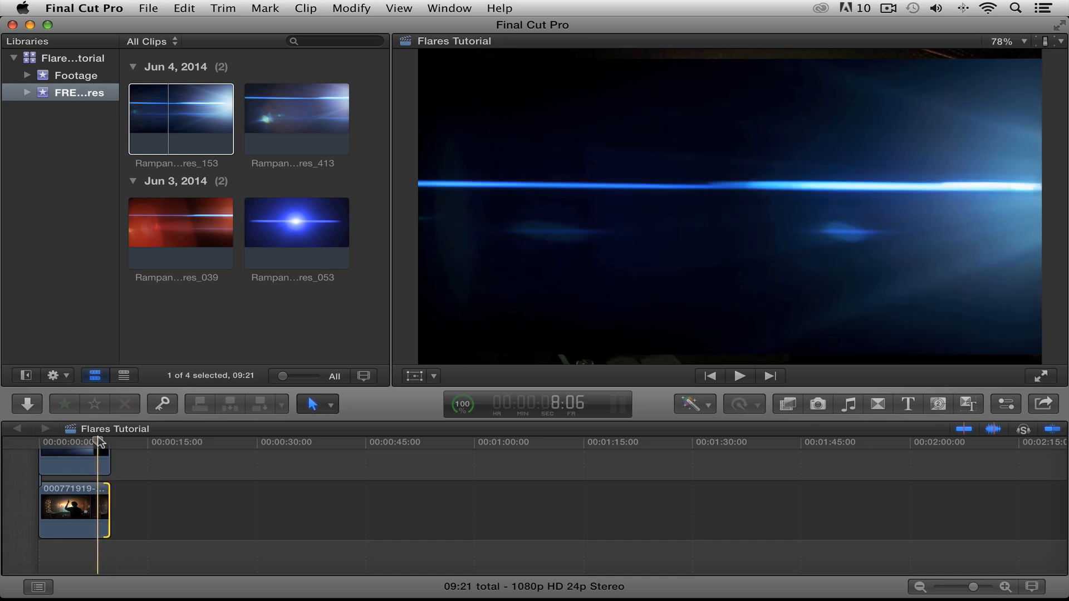
pyautogui.click(50, 447)
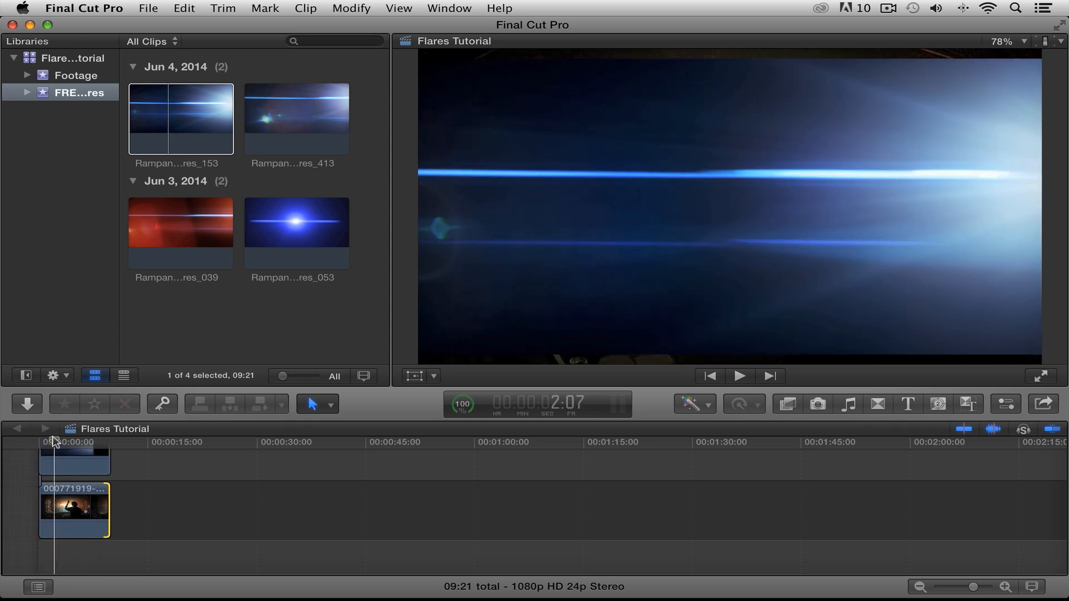
pyautogui.click(73, 469)
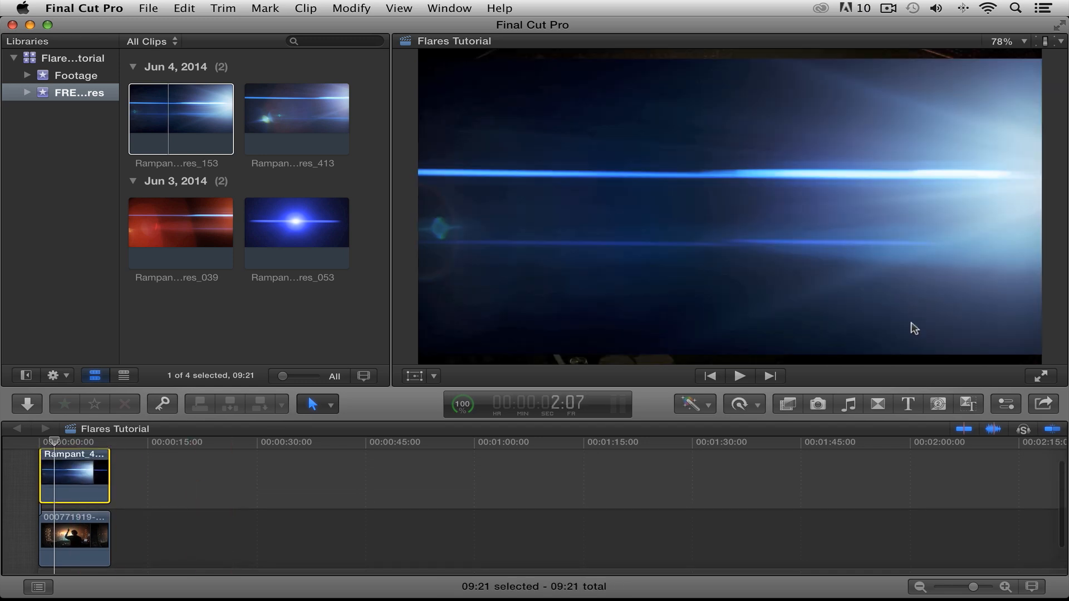
# In the Inspector, review Transform, Crop and Distort, then set flare 153's Scale to 108%.
pyautogui.click(1005, 404)
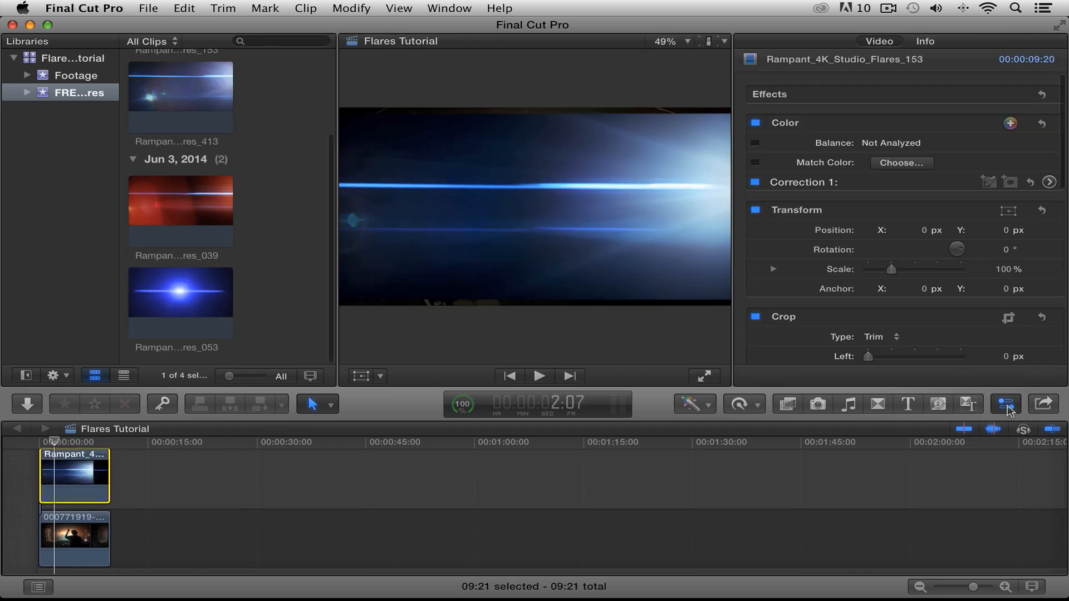
pyautogui.moveTo(669, 120)
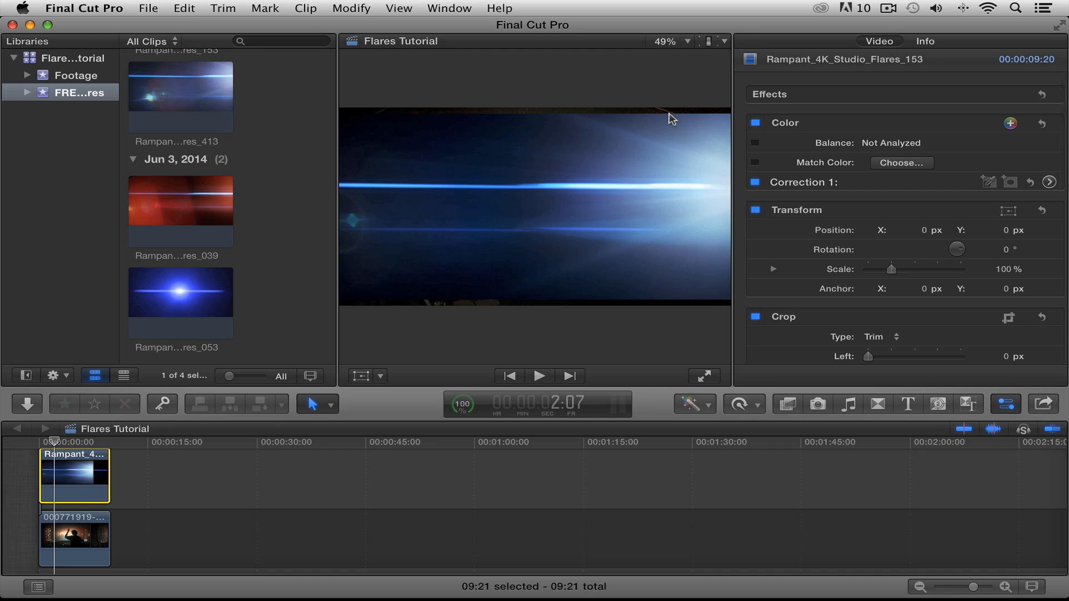
pyautogui.moveTo(658, 308)
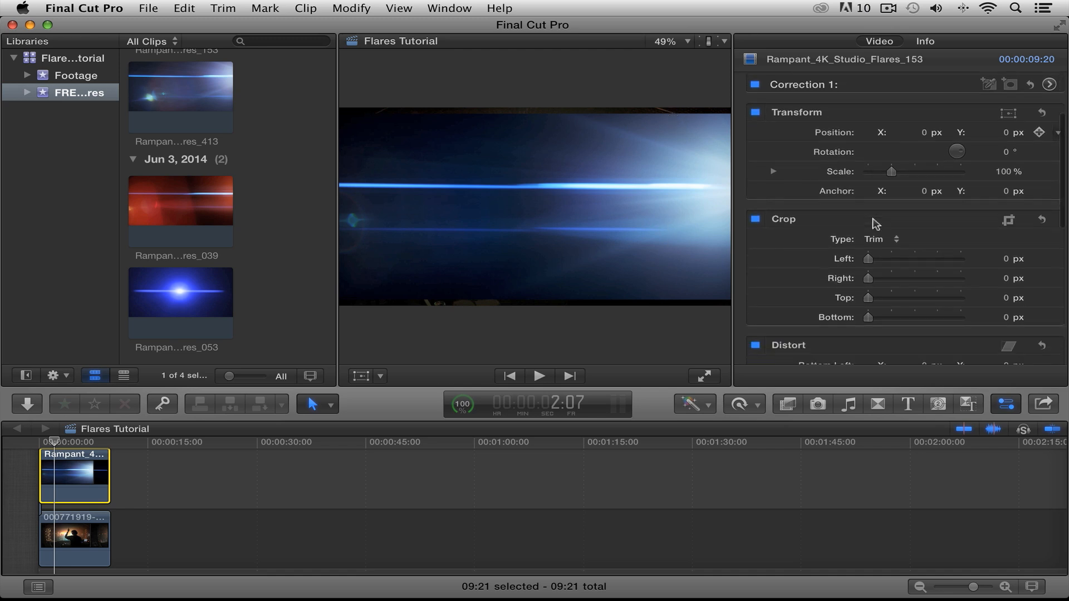
pyautogui.scroll(-3)
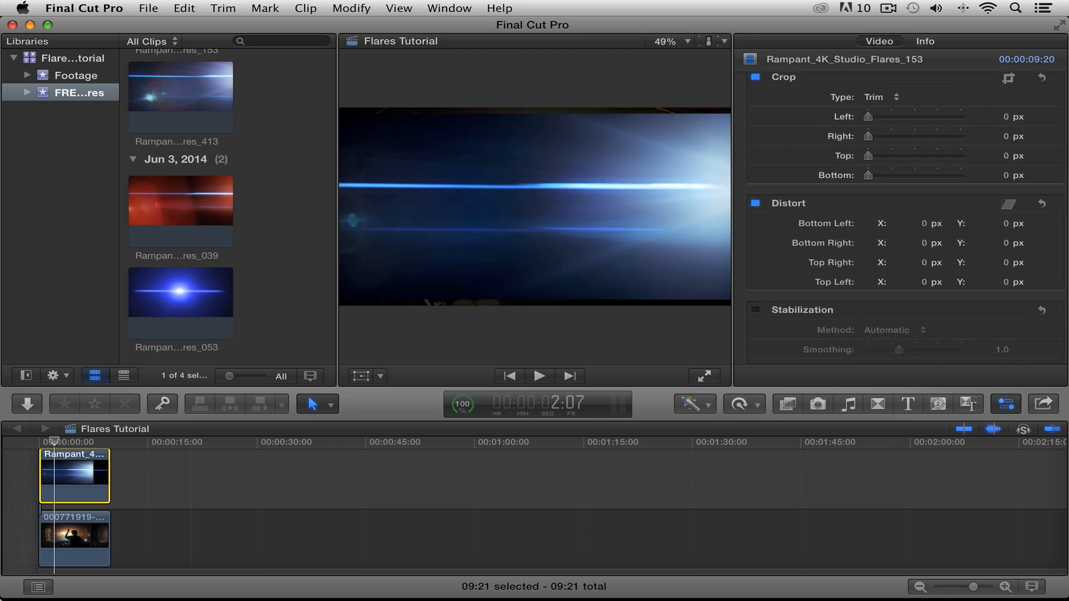
pyautogui.moveTo(628, 123)
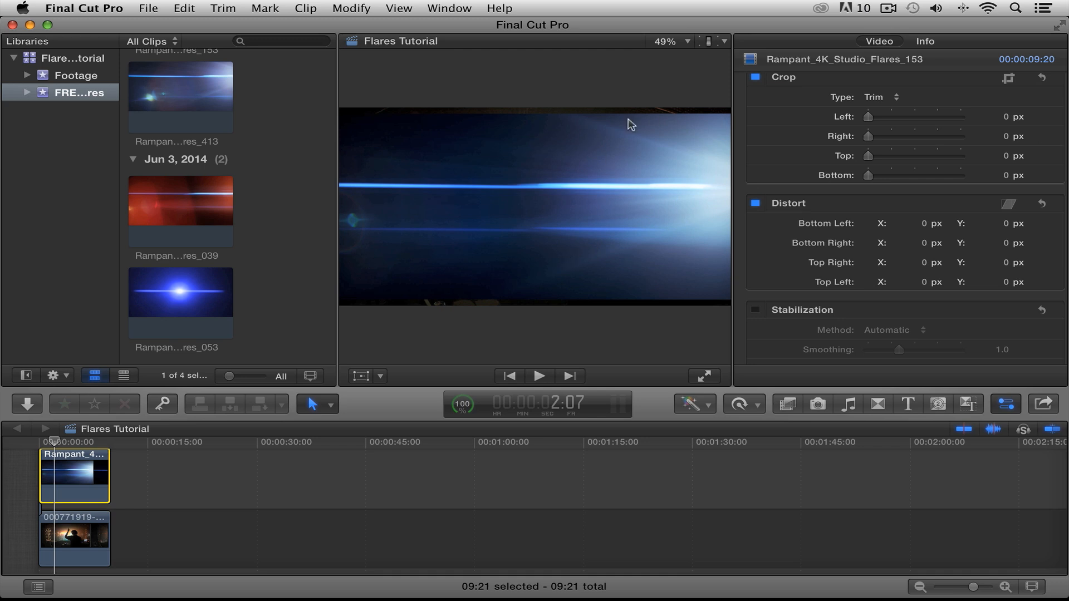
pyautogui.moveTo(946, 230)
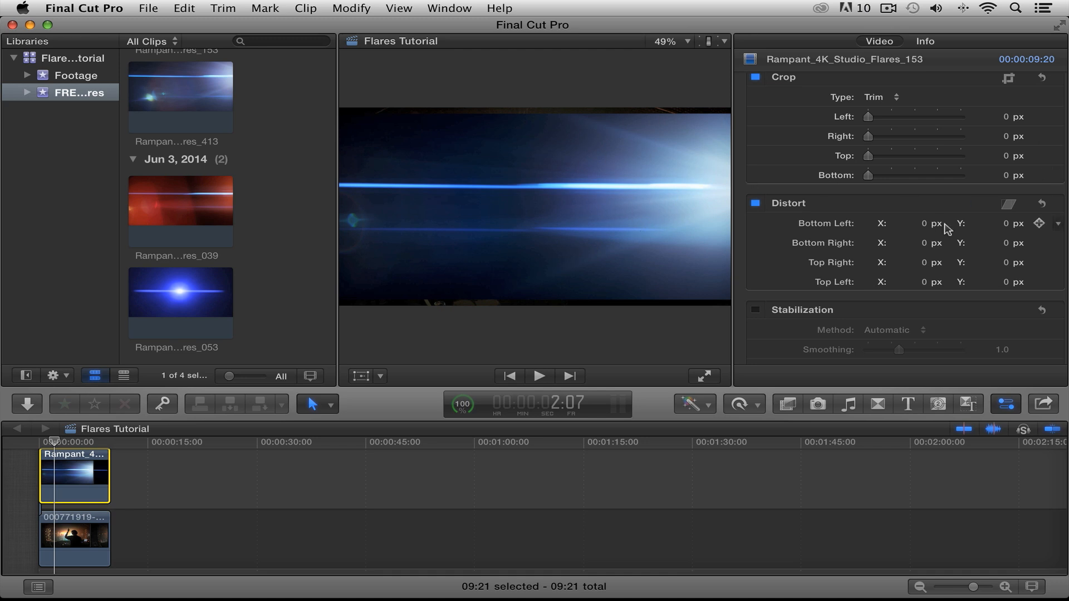
pyautogui.scroll(-3)
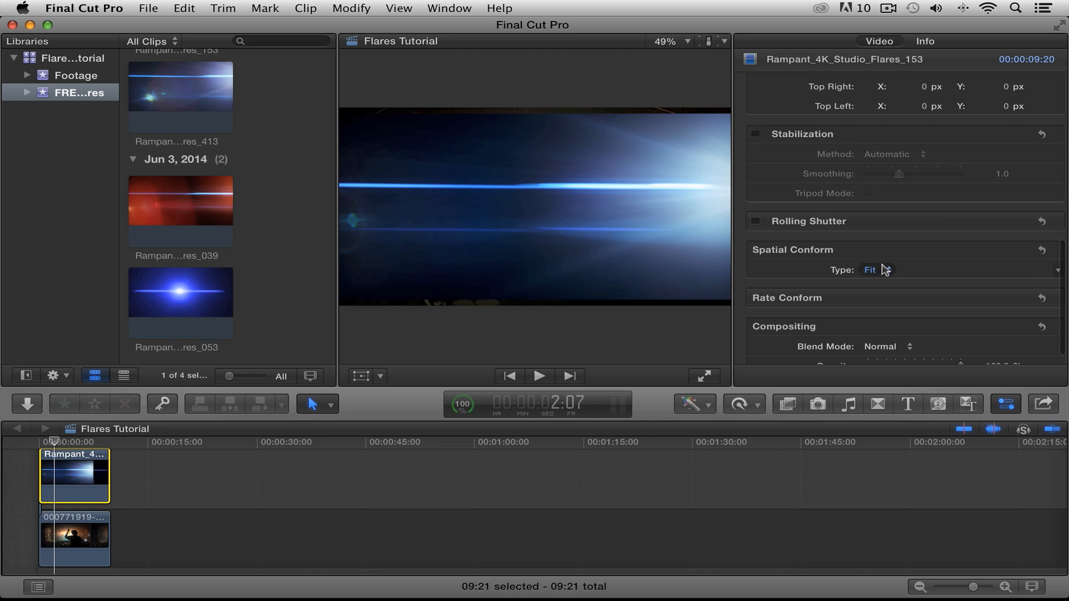
pyautogui.click(900, 270)
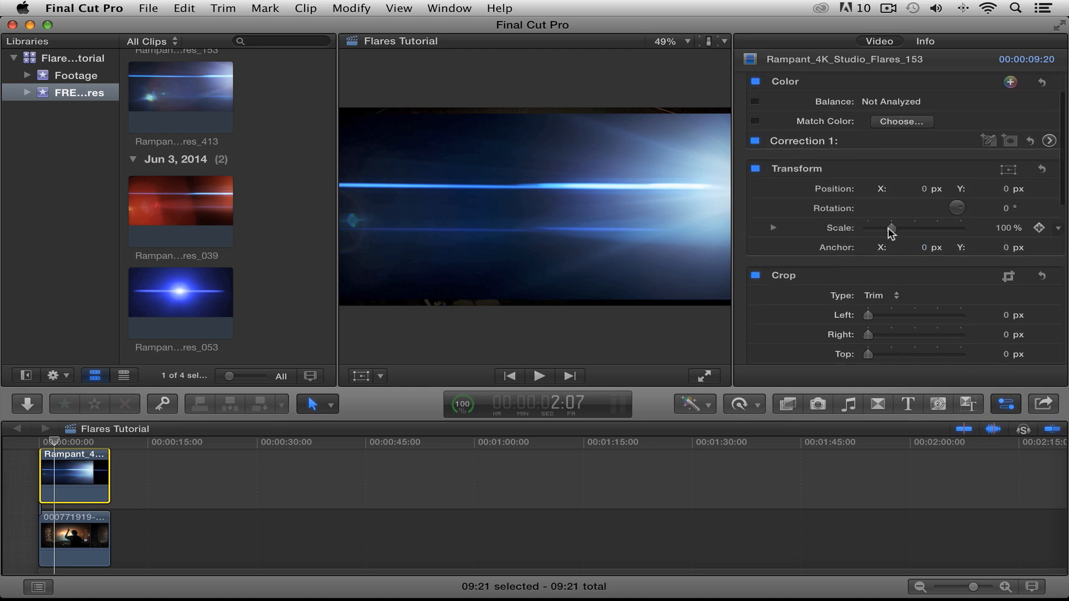
pyautogui.moveTo(890, 228); pyautogui.dragTo(894, 228)
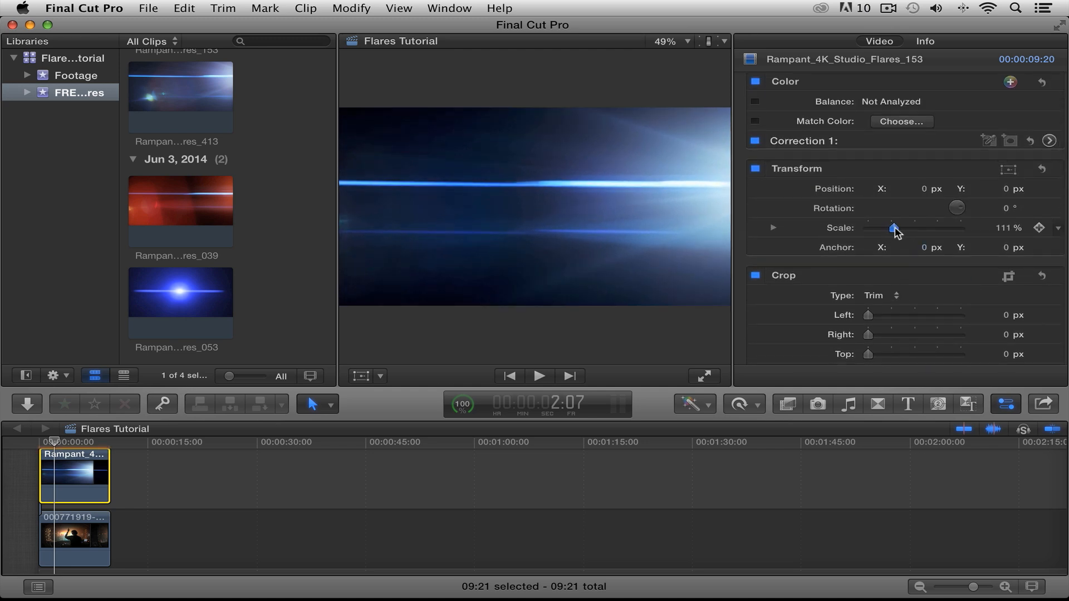
pyautogui.moveTo(895, 229); pyautogui.dragTo(892, 229)
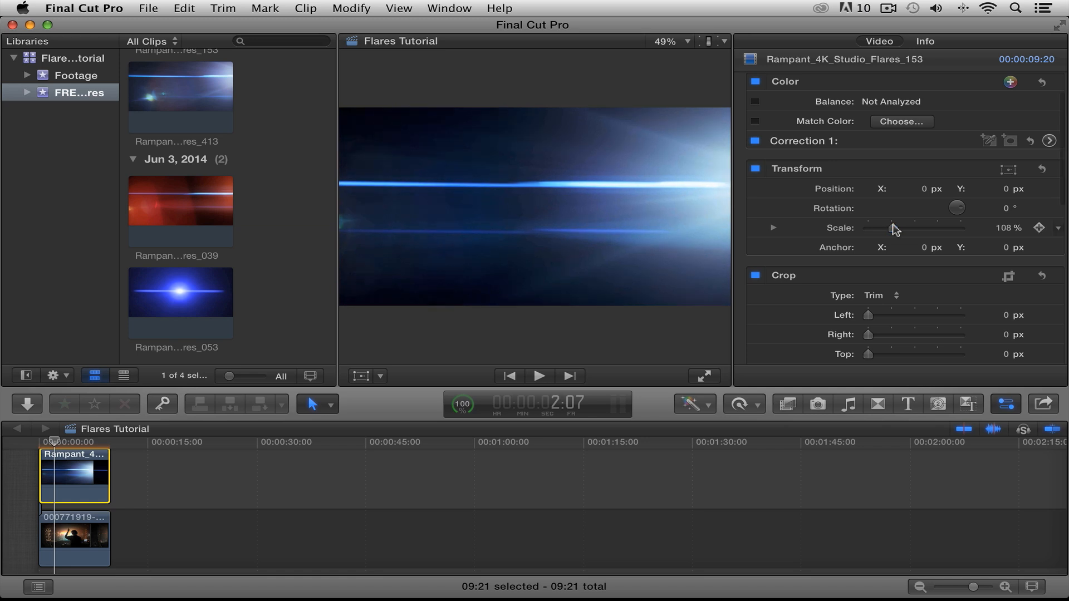
# Set flare 153's Compositing Blend Mode from Normal to Add and play the composite.
pyautogui.scroll(-3)
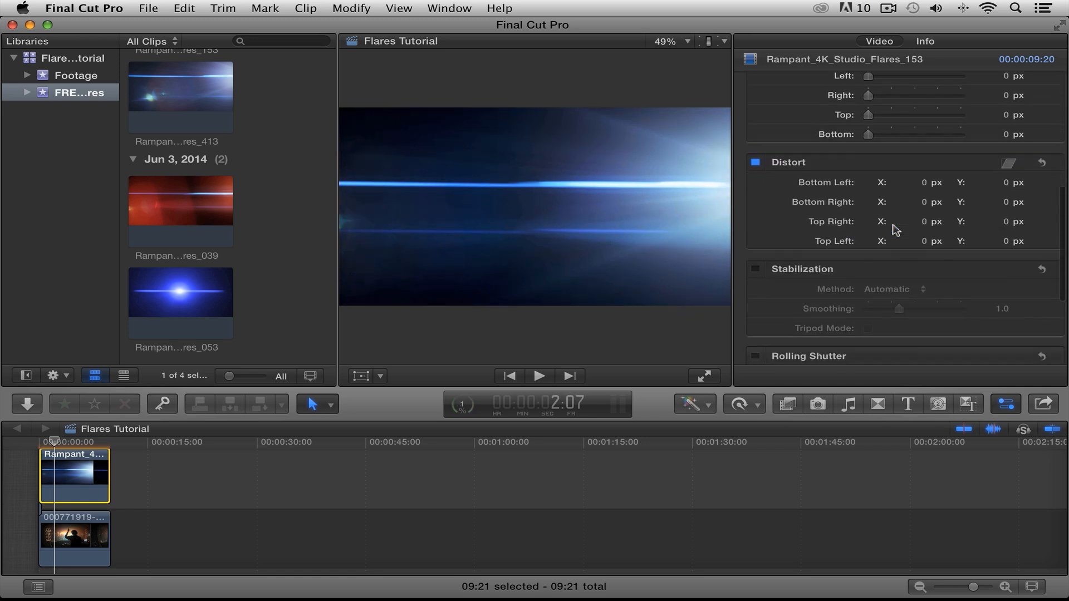
pyautogui.scroll(-3)
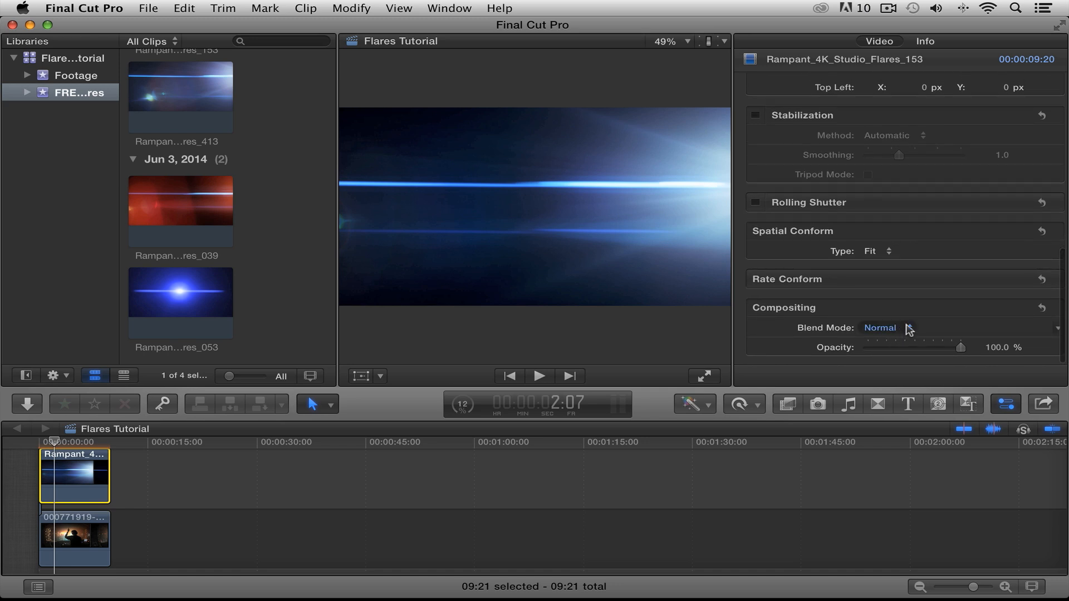
pyautogui.click(880, 328)
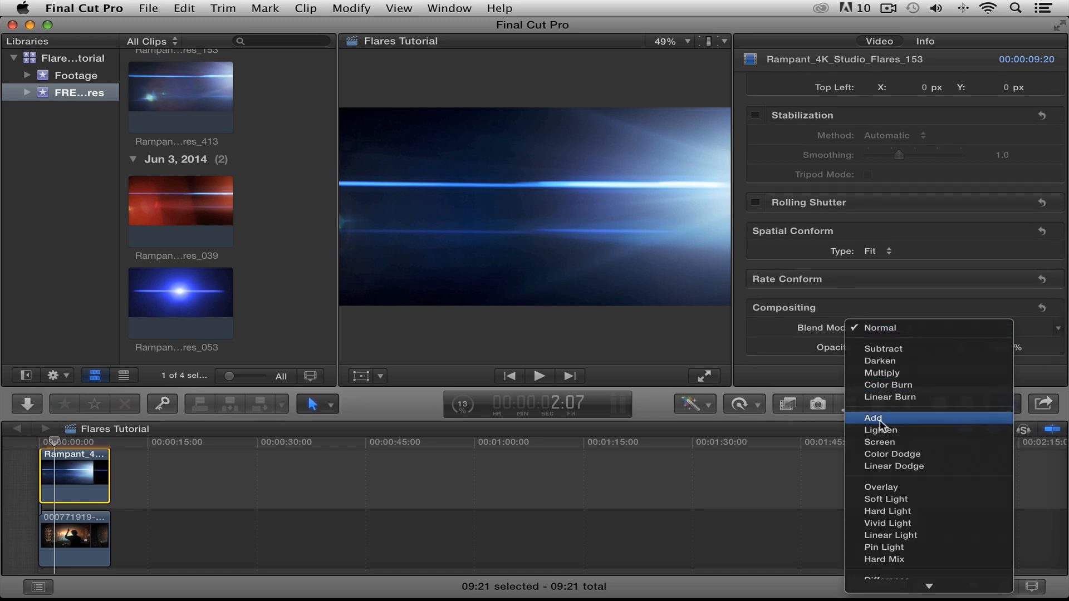
pyautogui.click(872, 418)
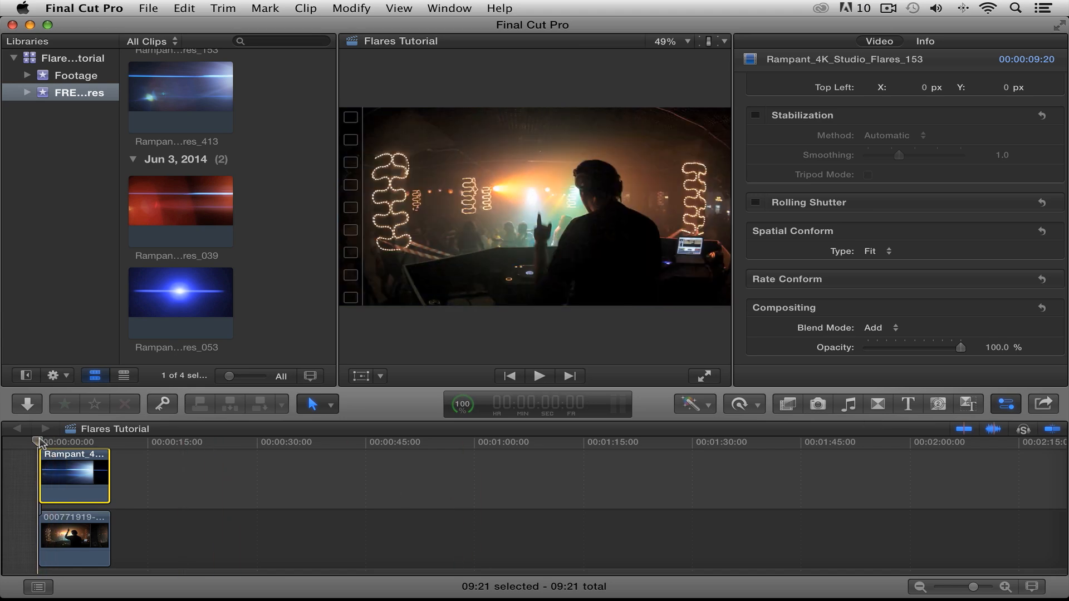
pyautogui.click(540, 377)
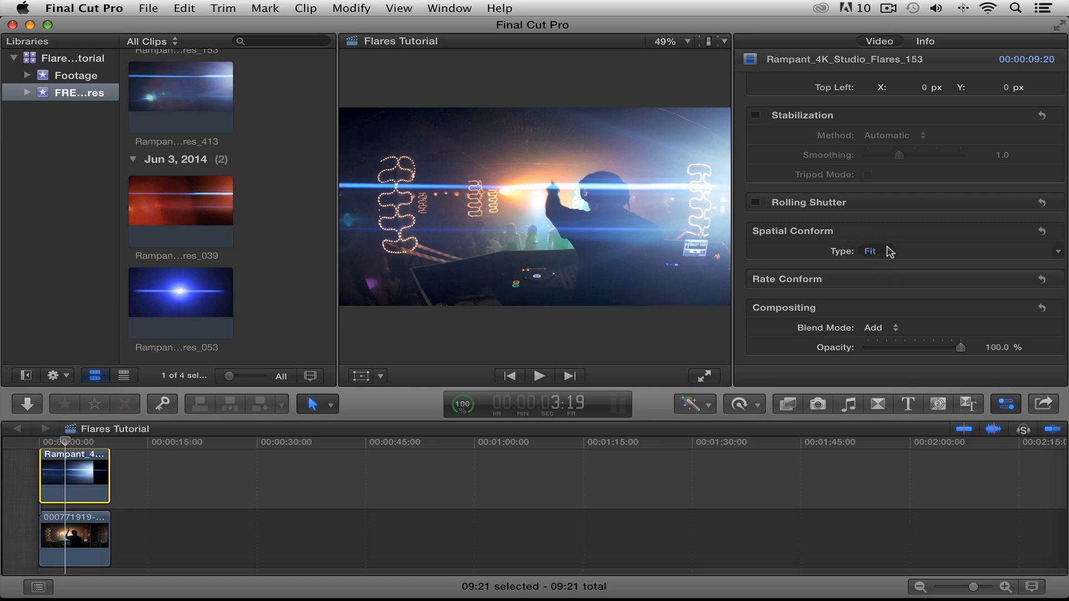
# Change flare 153's Spatial Conform Type from Fit to None and replay from the start.
pyautogui.click(871, 252)
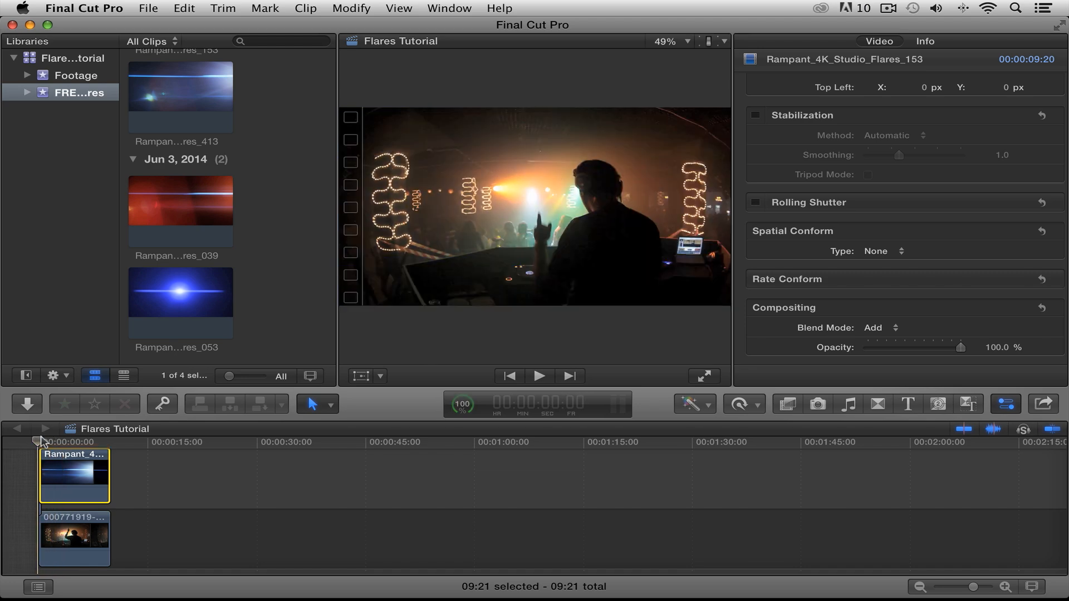
pyautogui.click(539, 376)
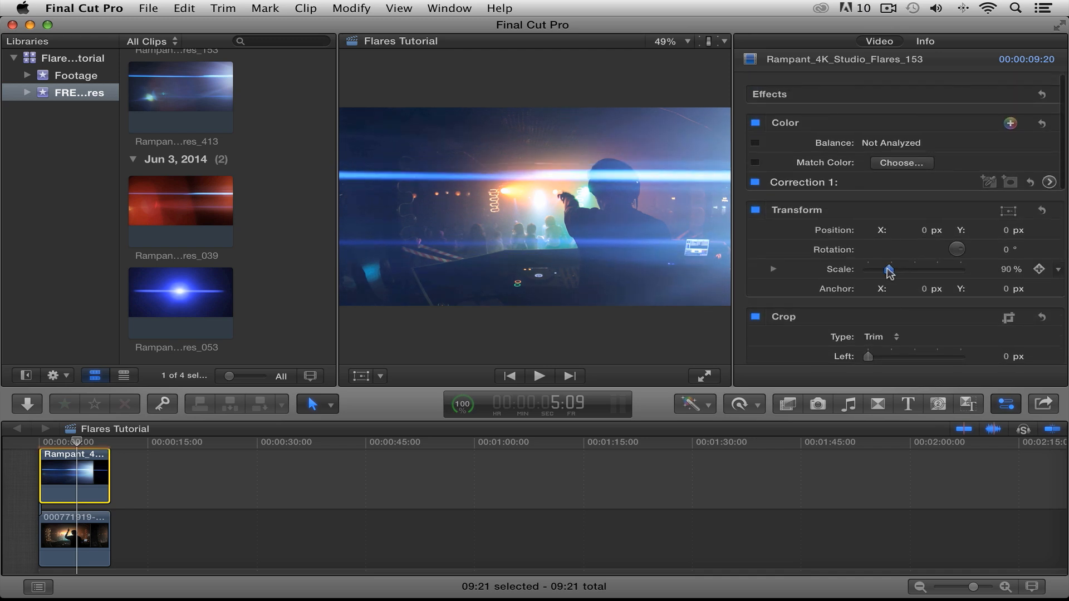
# Shrink the flare to 76%, reposition it to 595 by 89.1 px, and play.
pyautogui.moveTo(890, 268); pyautogui.dragTo(883, 269)
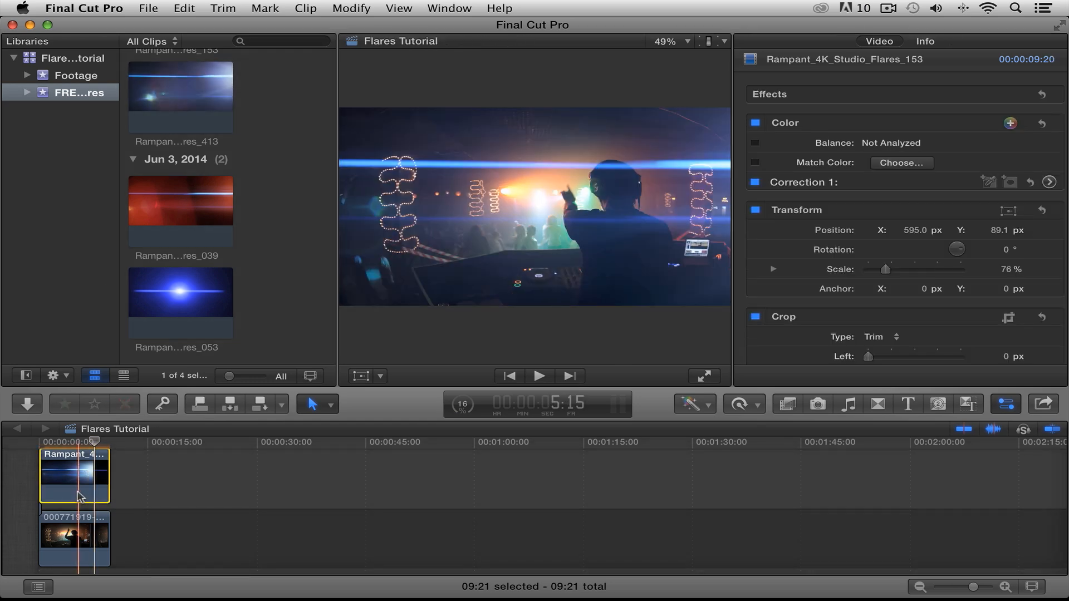
pyautogui.click(540, 376)
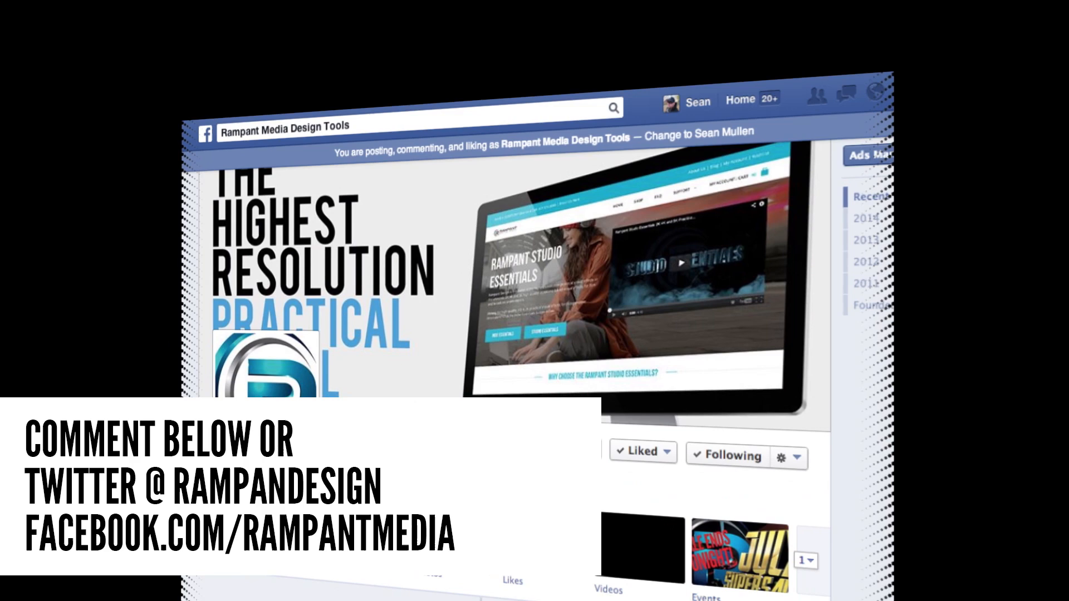
pyautogui.scroll(-3)
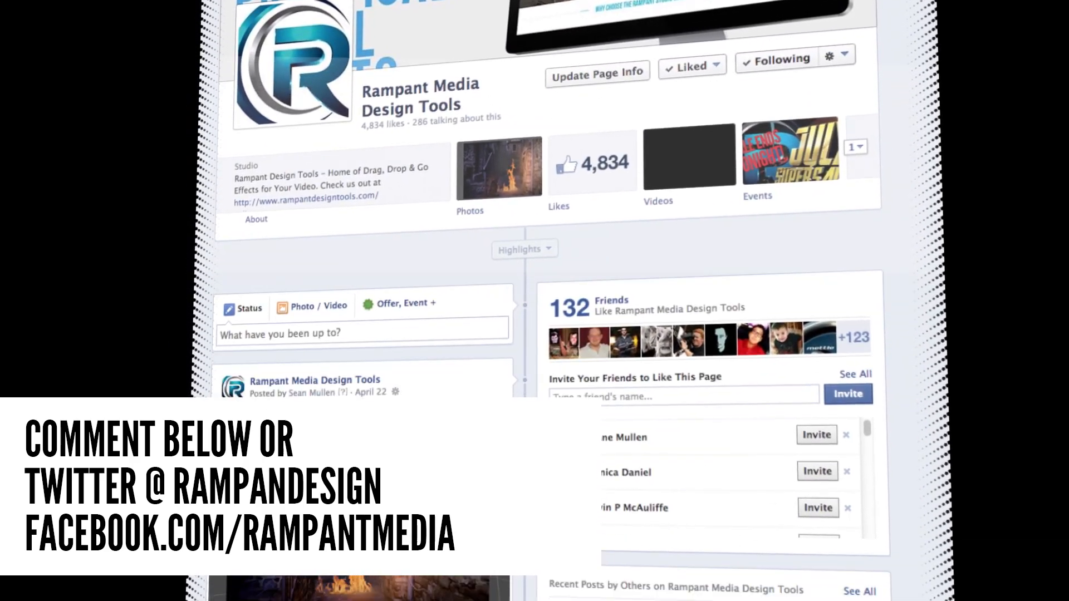